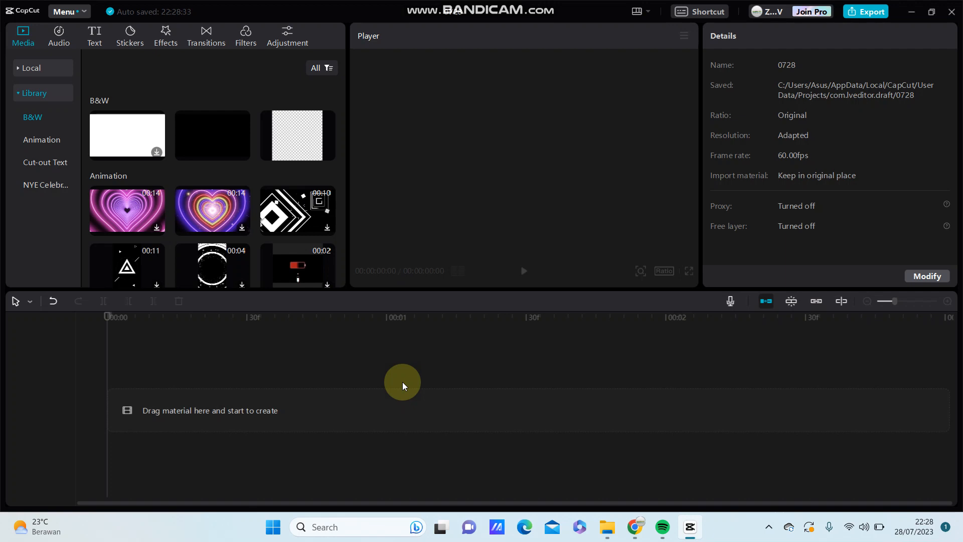
mouse_move(396, 385)
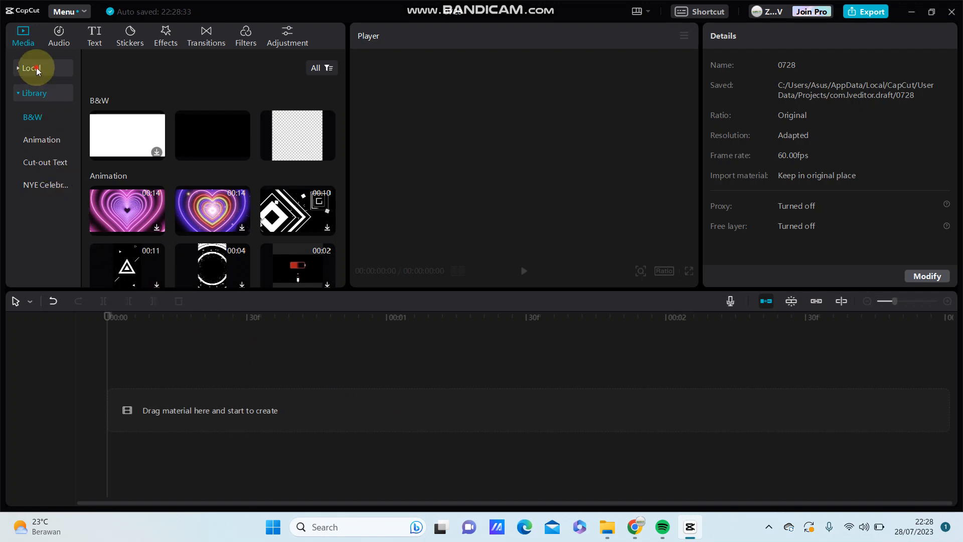
Step: Add Outdoor-Photoshoot-poses-for-boys-3.jpg from Local media to the timeline as a one-second clip
click(31, 68)
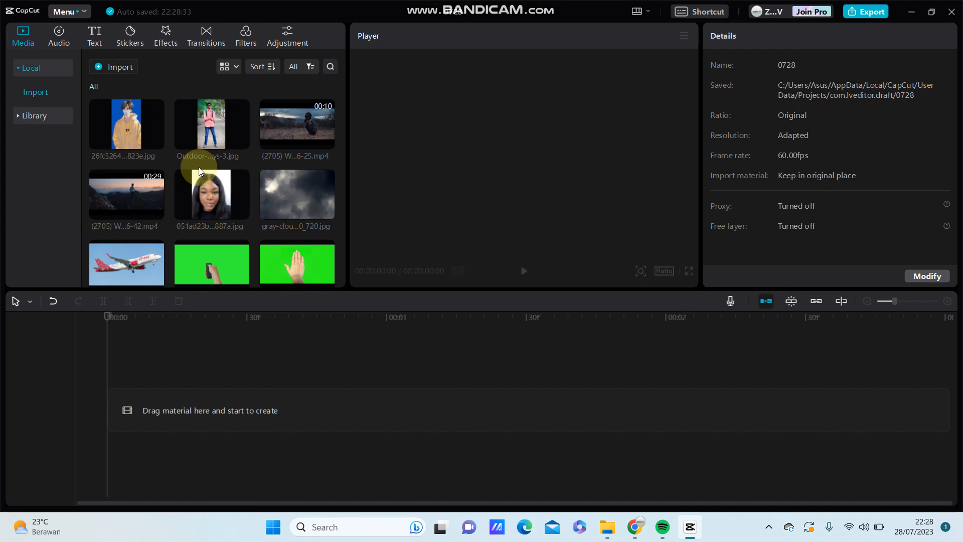
mouse_move(241, 211)
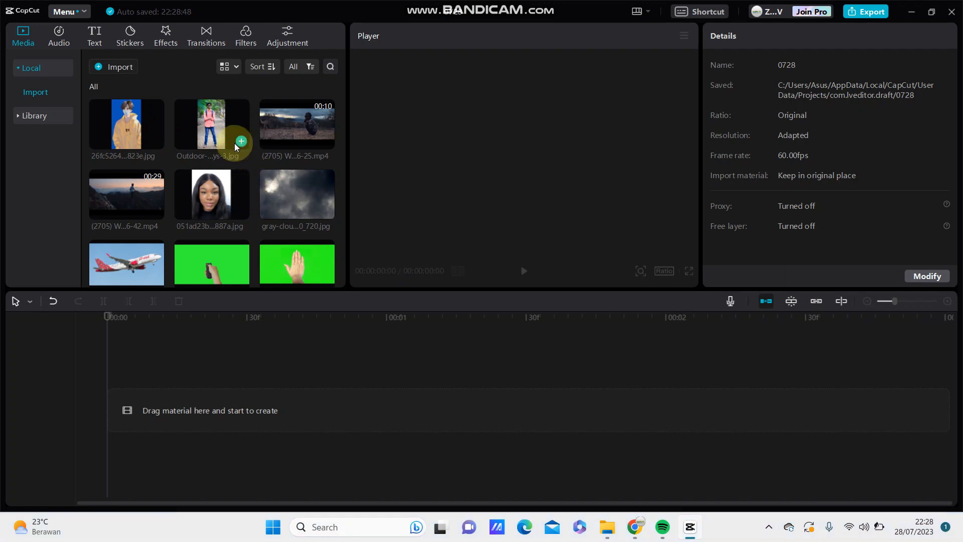
click(240, 141)
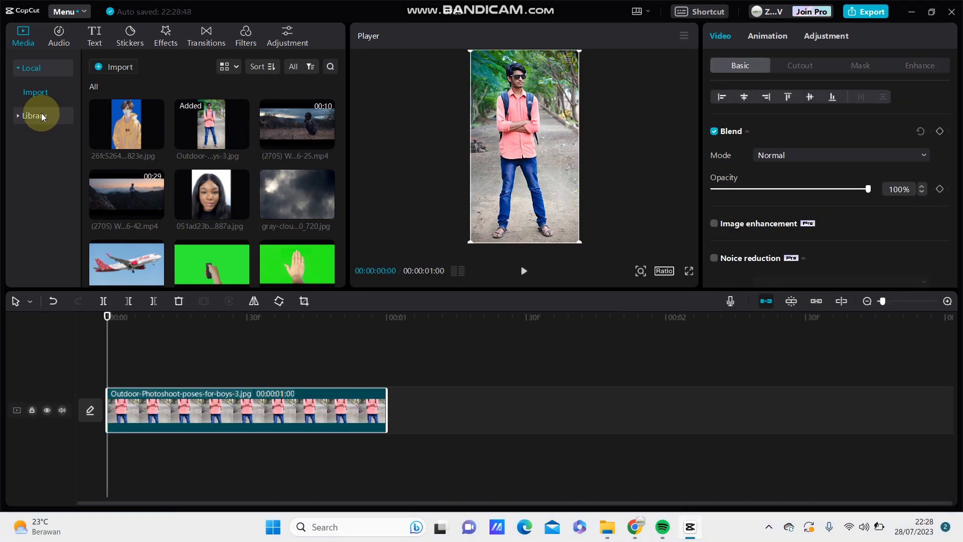
Step: Browse the Body effects category in the Effects library down to the trending collection
click(164, 35)
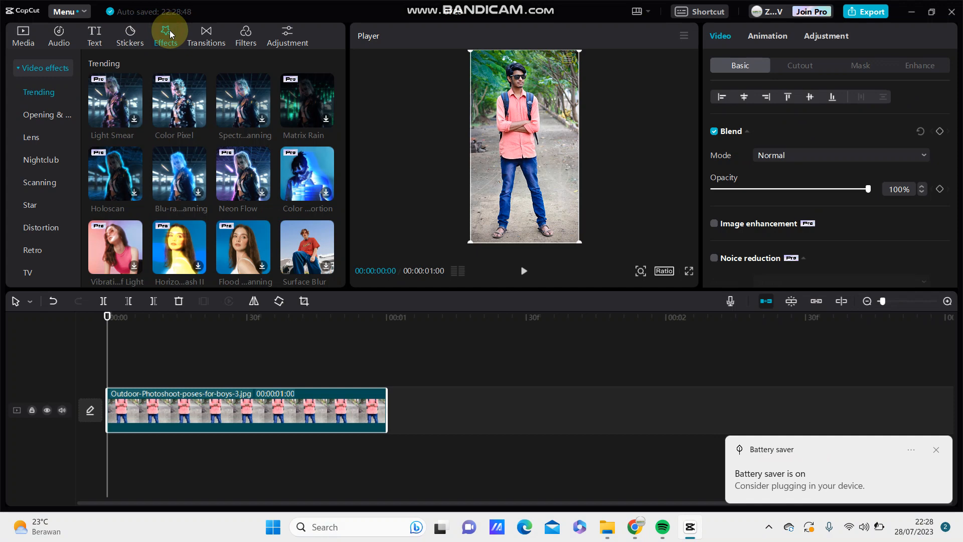
mouse_move(133, 67)
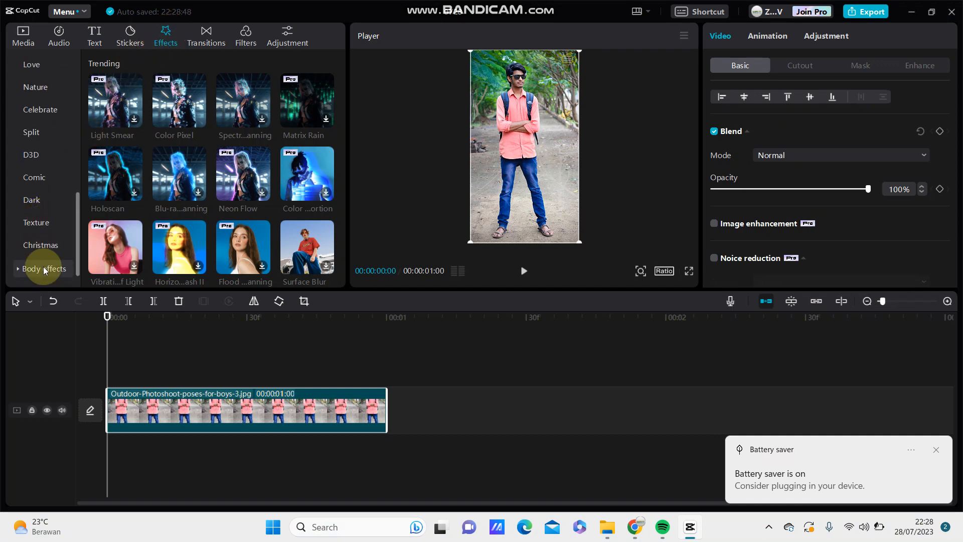
click(43, 269)
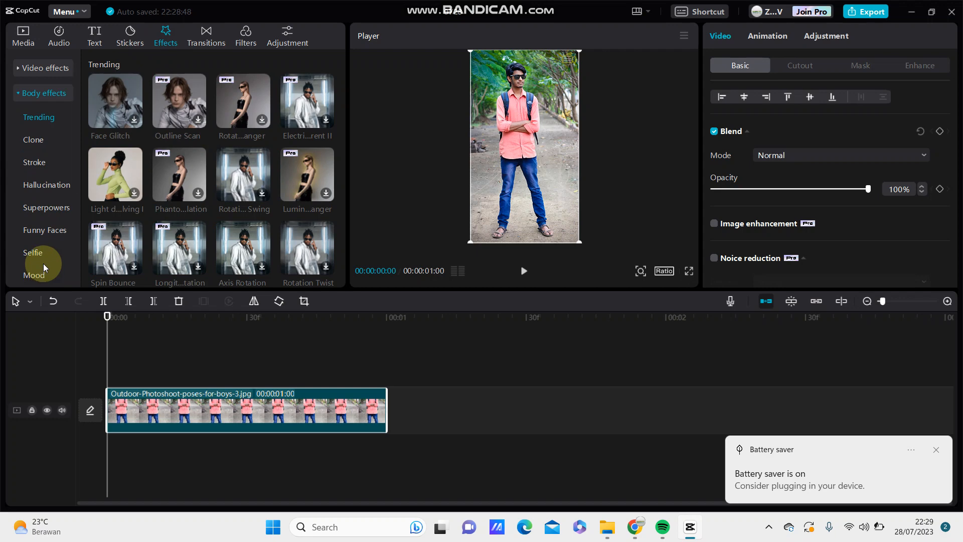
scroll(down, 3)
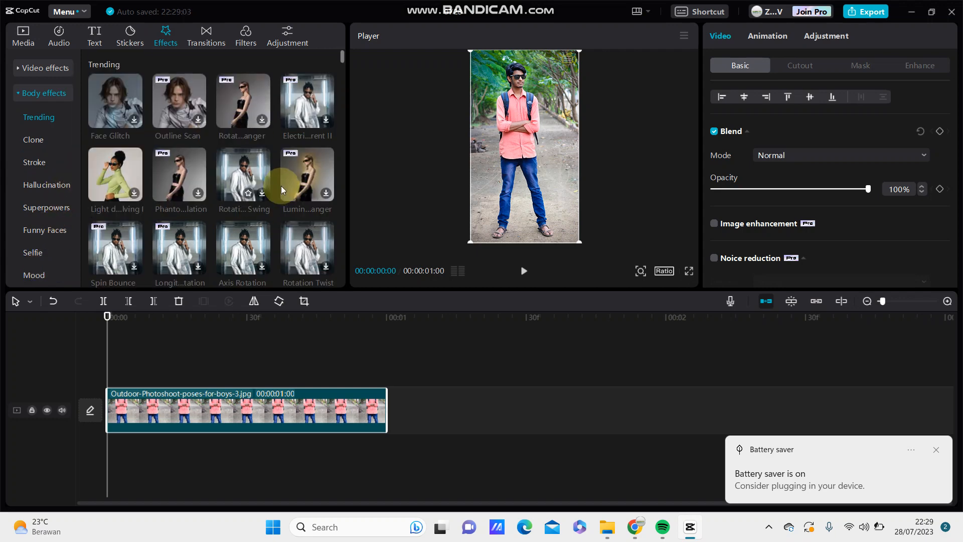
scroll(down, 3)
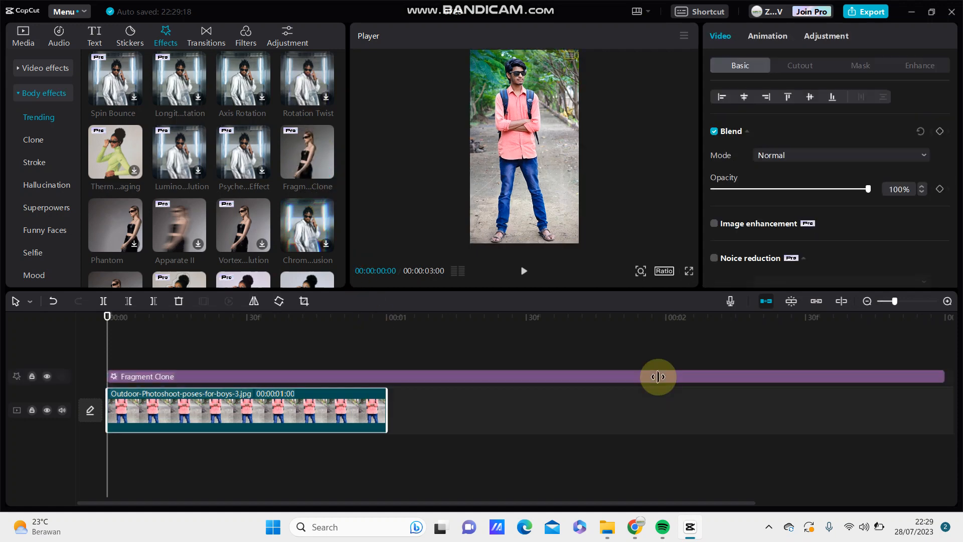
Step: Lengthen the photo clip to three seconds so it ends with the Fragment Clone effect
drag(658, 376, 439, 396)
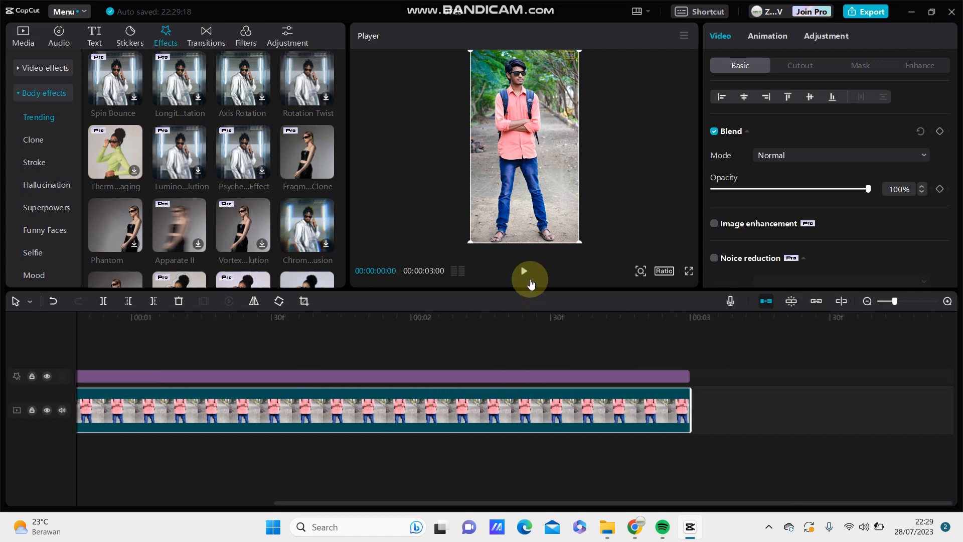
Step: Play the clip and raise the Fragment Clone range from 10 to 22, keeping strength 95
click(524, 271)
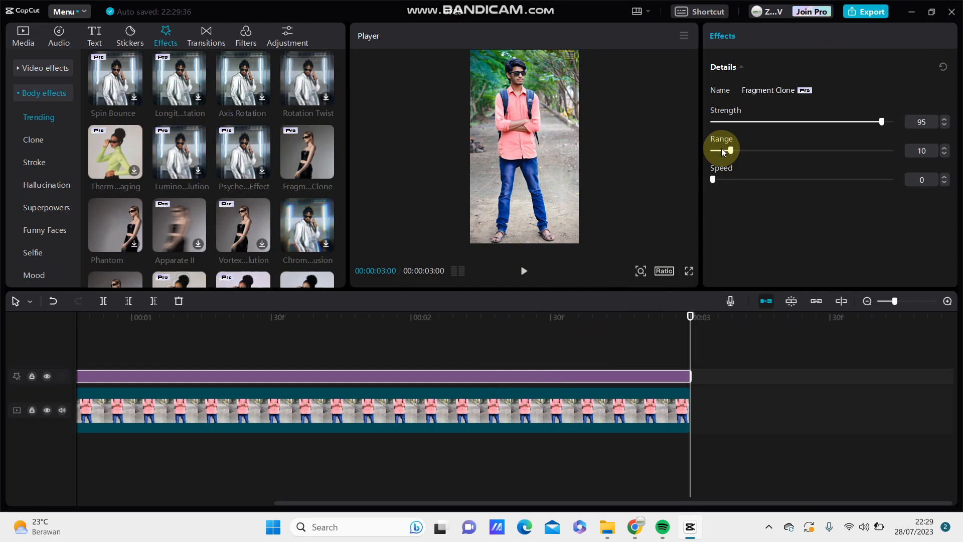
mouse_move(719, 188)
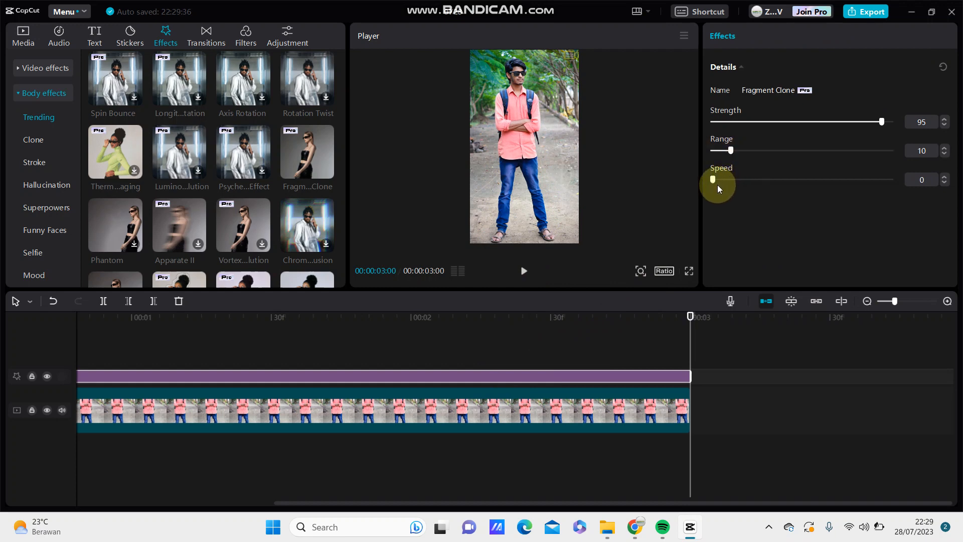
drag(731, 149, 751, 149)
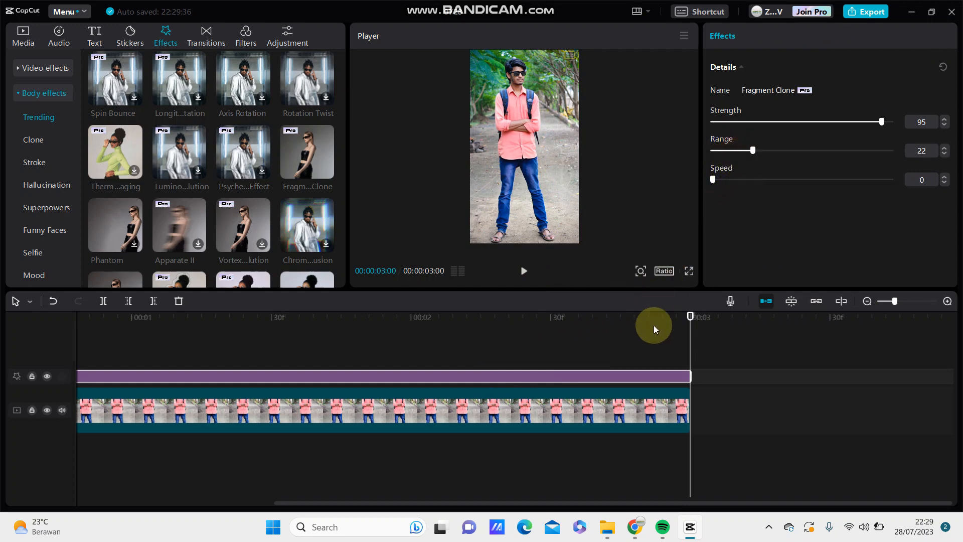